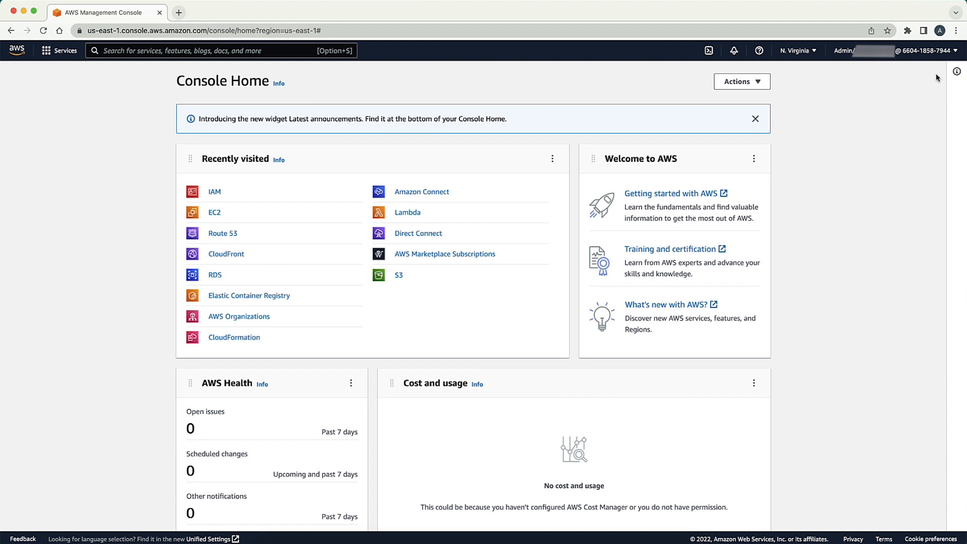
- Run 'aws sts get-caller-identity' with --debug, then attempt 'aws ec2 describe-instances'
{"action": "left_click", "coordinate": [894, 50]}
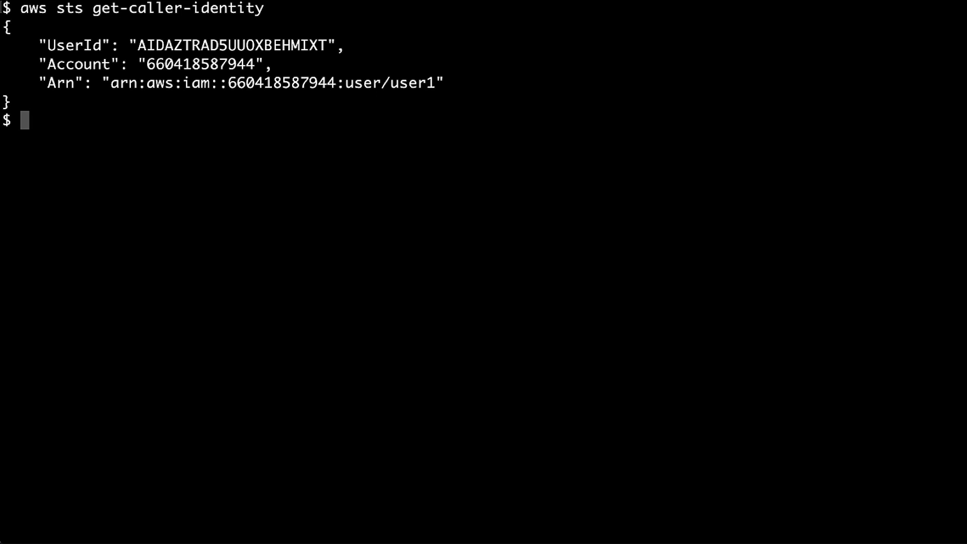
{"action": "type", "text": "aws sts get-caller-identity"}
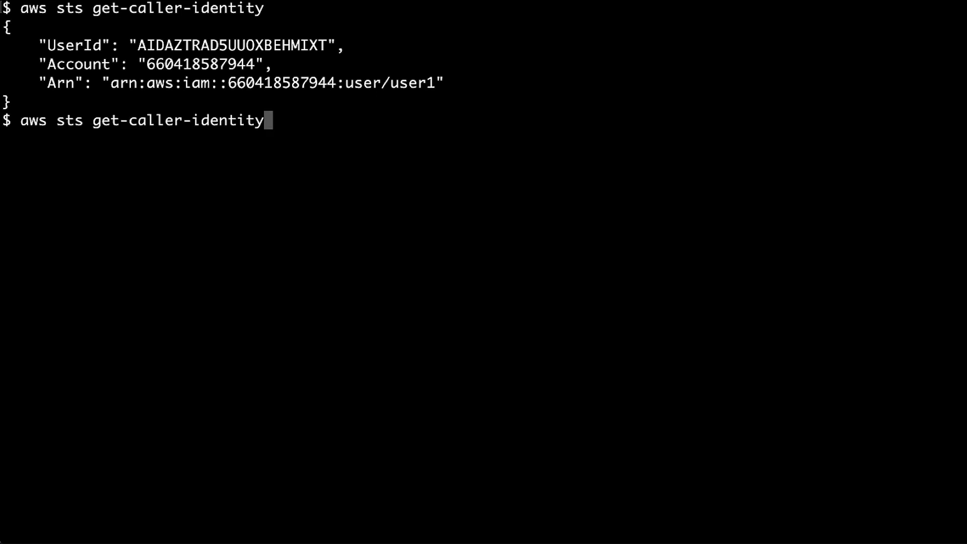
{"action": "type", "text": "--debug"}
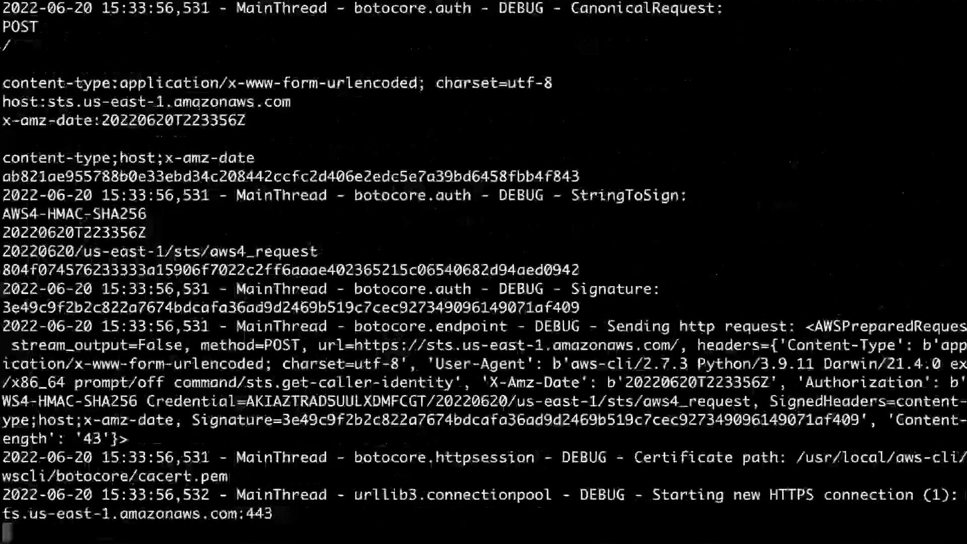
{"action": "scroll", "scroll_direction": "down", "scroll_amount": 3}
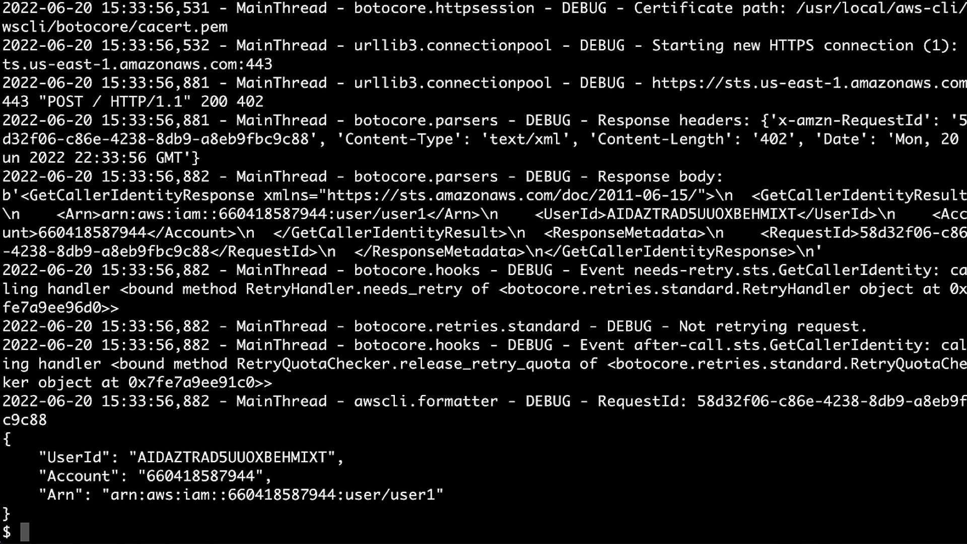
{"action": "type", "text": "aws ec2 describe-instances"}
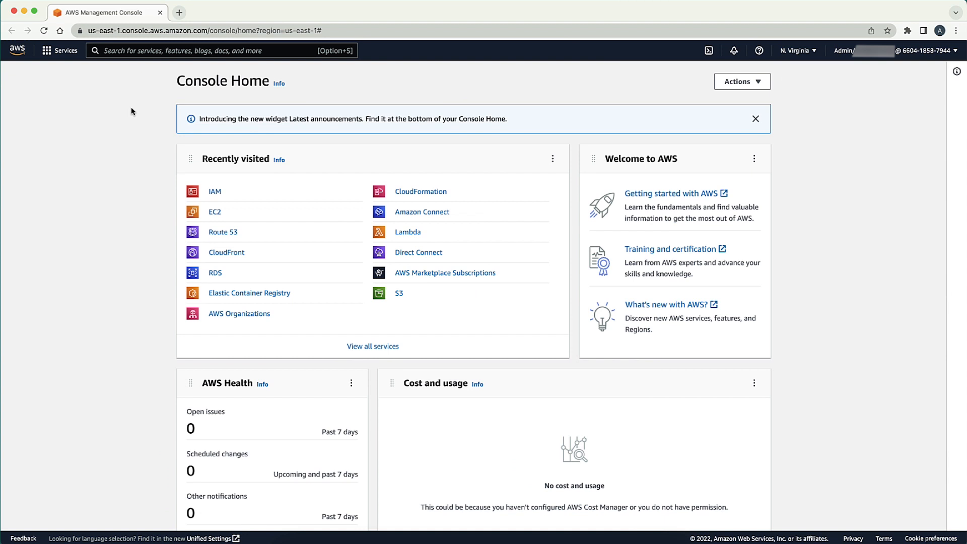
- Find IAM via the console search and go to user1's summary under Users
{"action": "type", "text": "iam"}
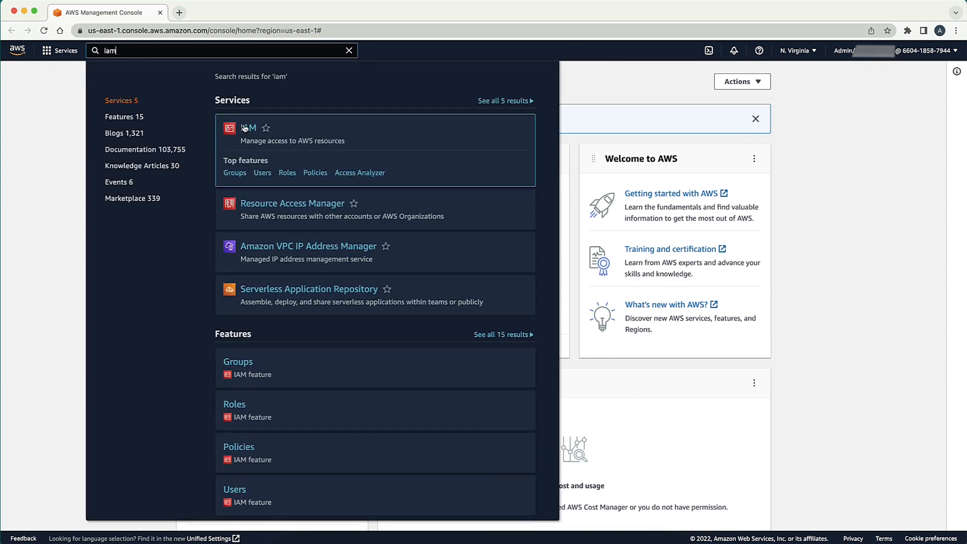
{"action": "left_click", "coordinate": [250, 128]}
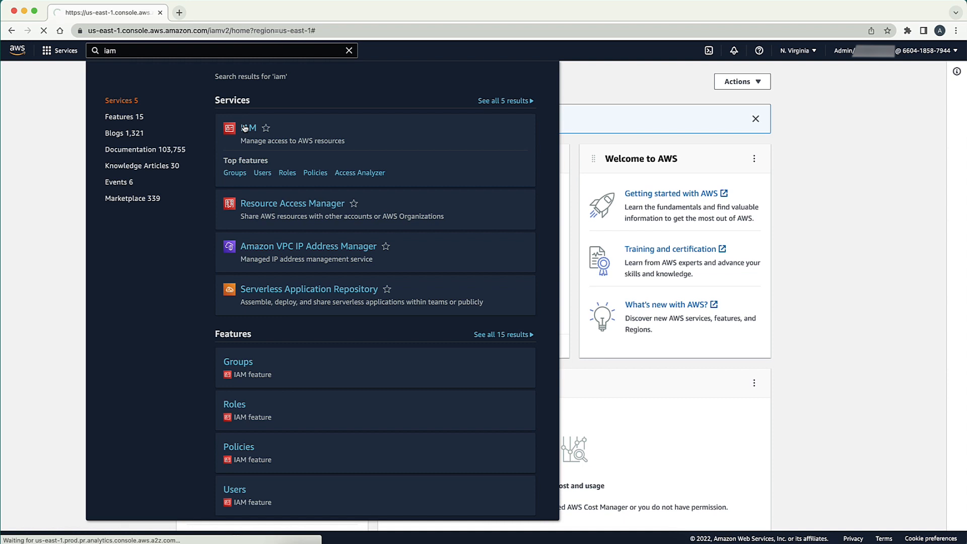
{"action": "left_click", "coordinate": [249, 128]}
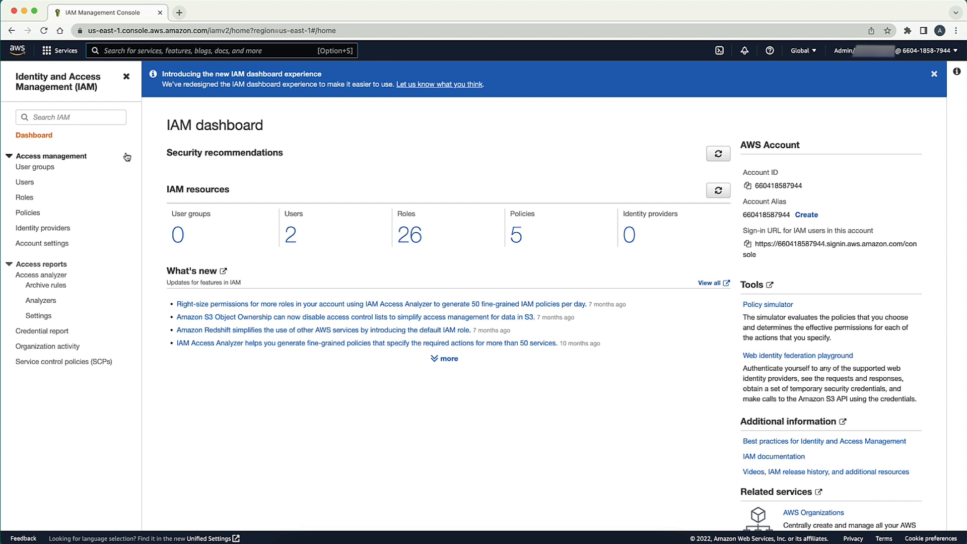
{"action": "left_click", "coordinate": [24, 182]}
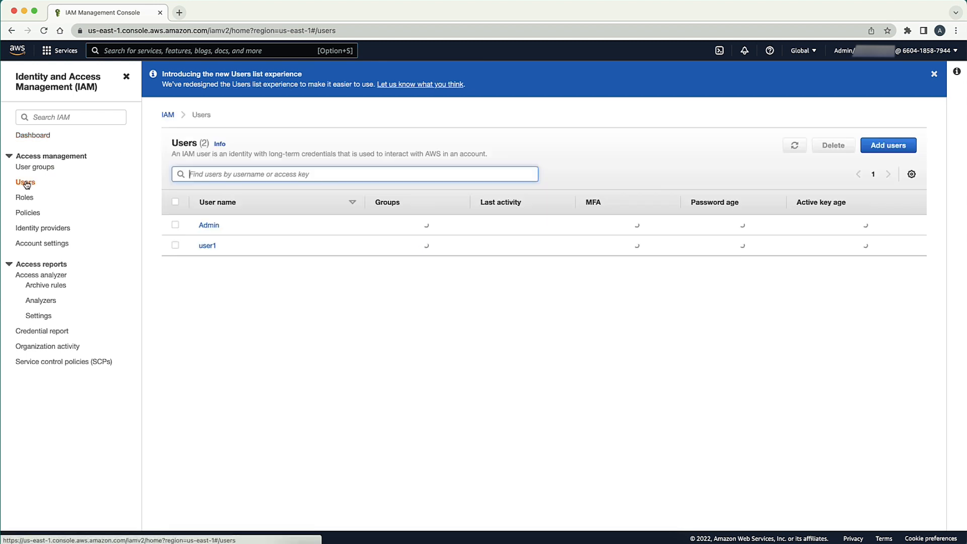
{"action": "left_click", "coordinate": [208, 245]}
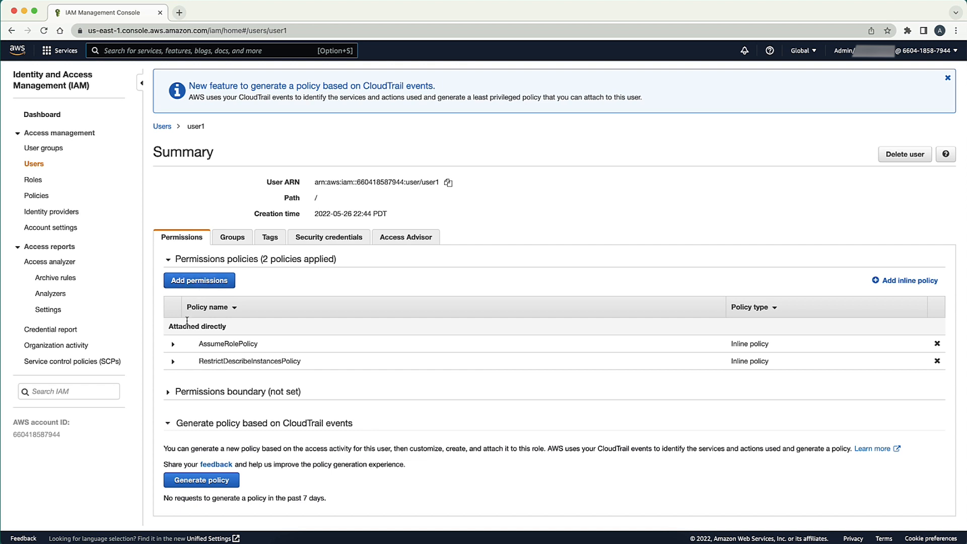
- Expand RestrictDescribeInstancesPolicy's JSON and start editing it
{"action": "left_click", "coordinate": [175, 361]}
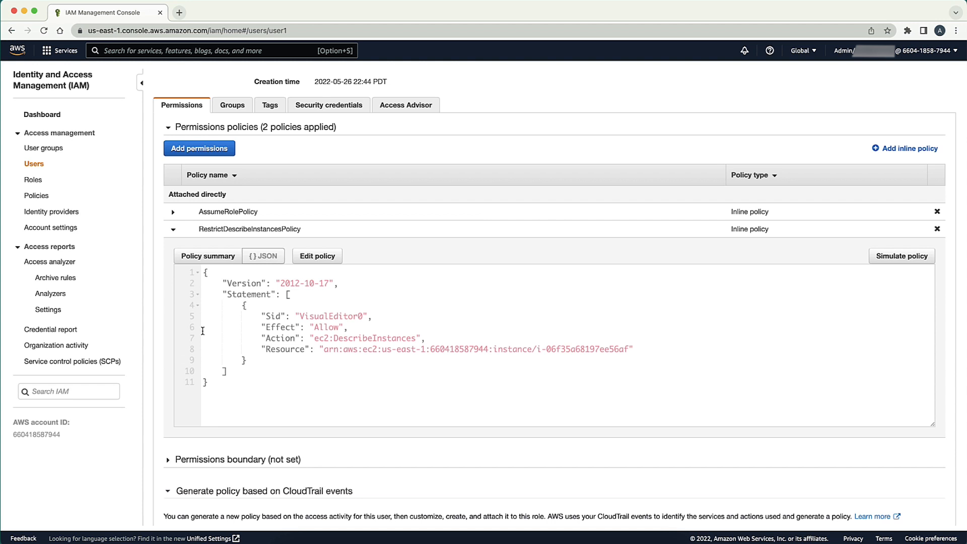
{"action": "left_click", "coordinate": [316, 256]}
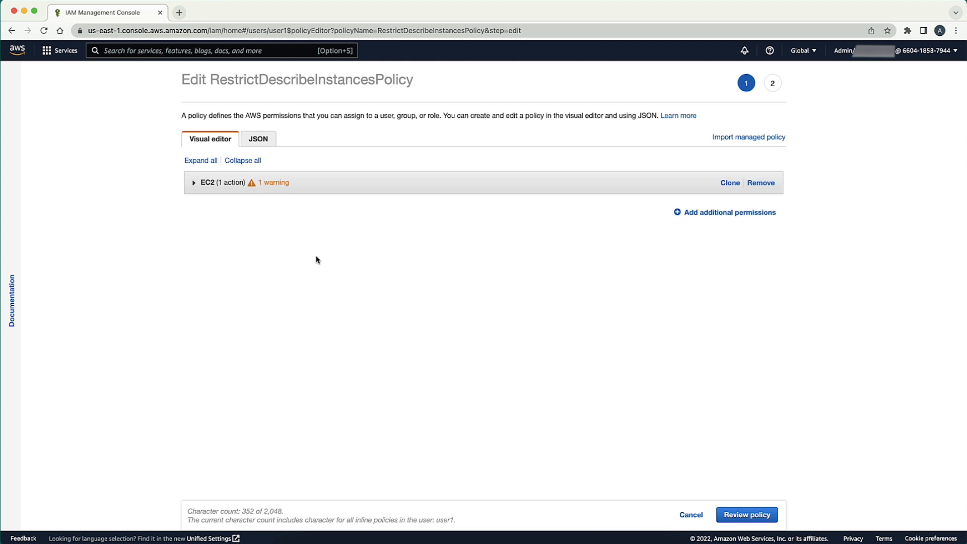
{"action": "mouse_move", "coordinate": [259, 141]}
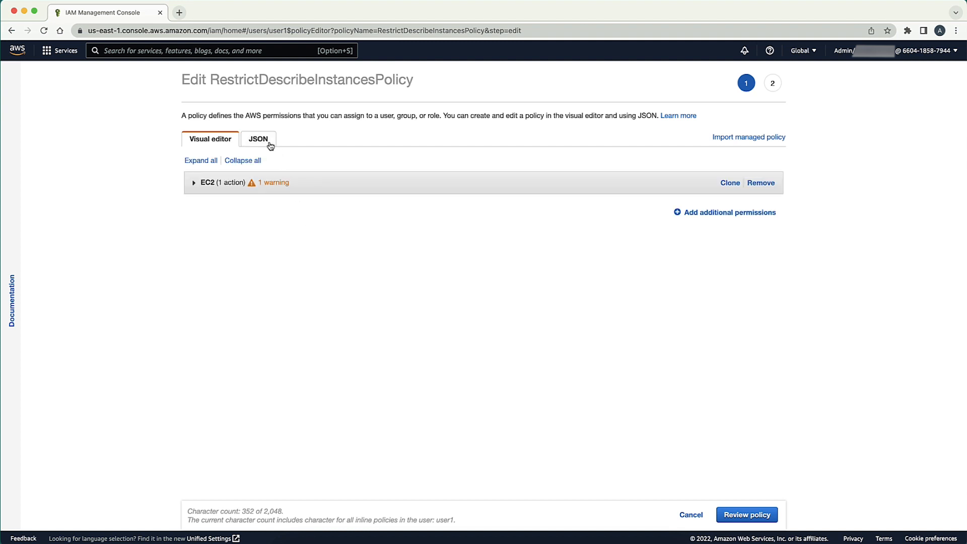
- Change the policy's Resource to "*" in JSON, review and save the changes
{"action": "left_click", "coordinate": [258, 139]}
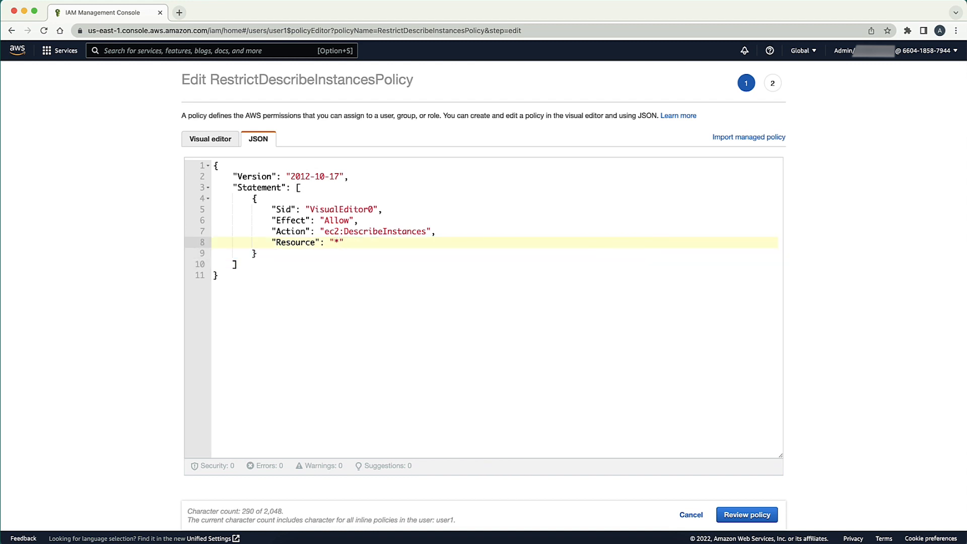
{"action": "left_click", "coordinate": [746, 515]}
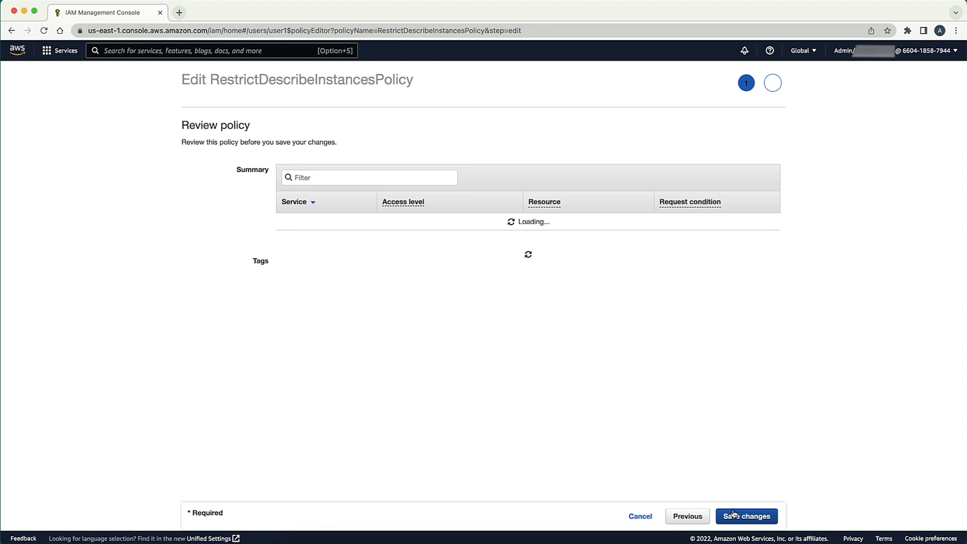
{"action": "left_click", "coordinate": [746, 516]}
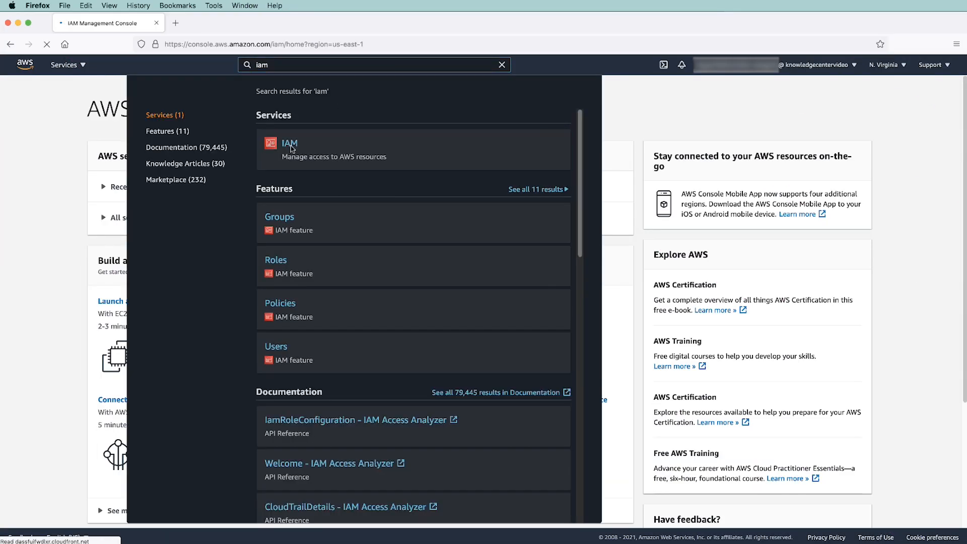
- View User1's AssumeRolePolicy as JSON, showing sts:AssumeRole on EC2FullAccessRole
{"action": "left_click", "coordinate": [289, 142]}
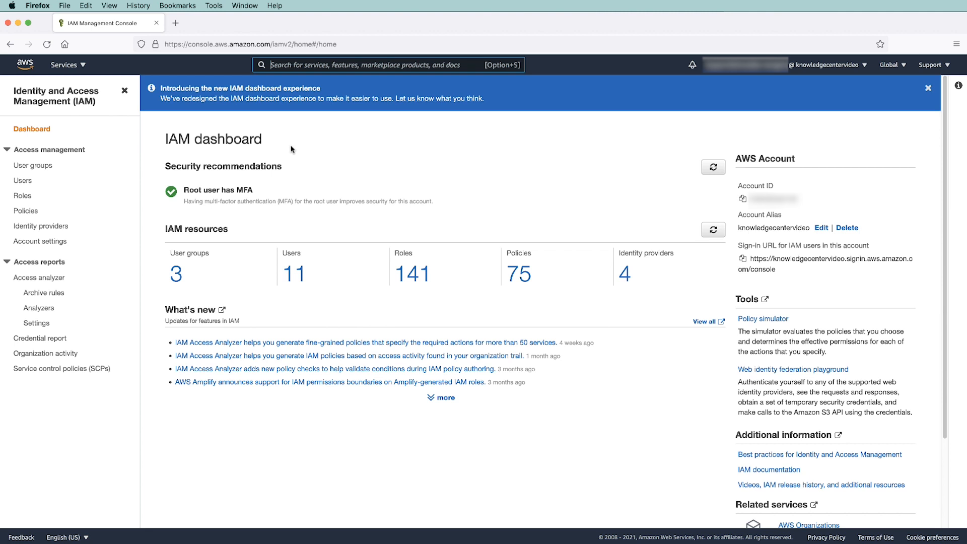
{"action": "mouse_move", "coordinate": [61, 177]}
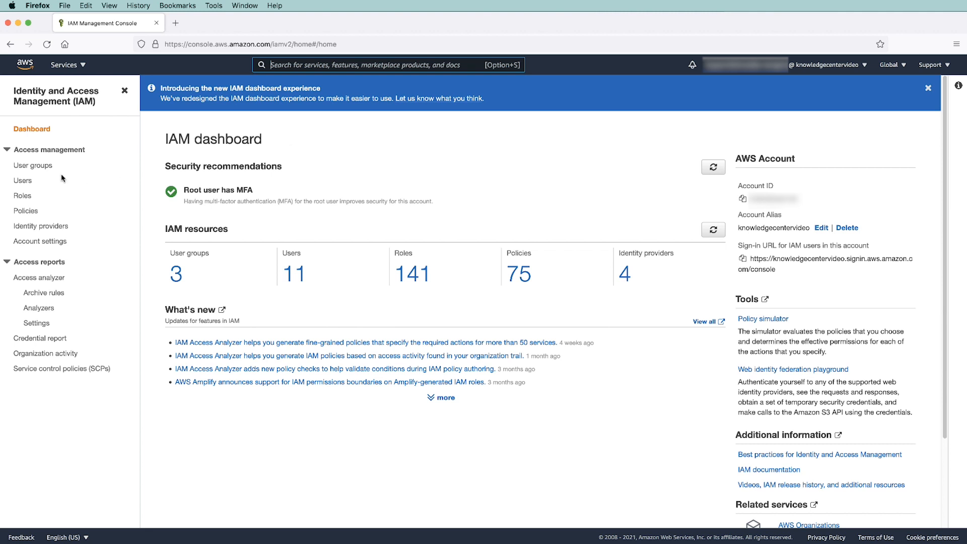
{"action": "left_click", "coordinate": [24, 180]}
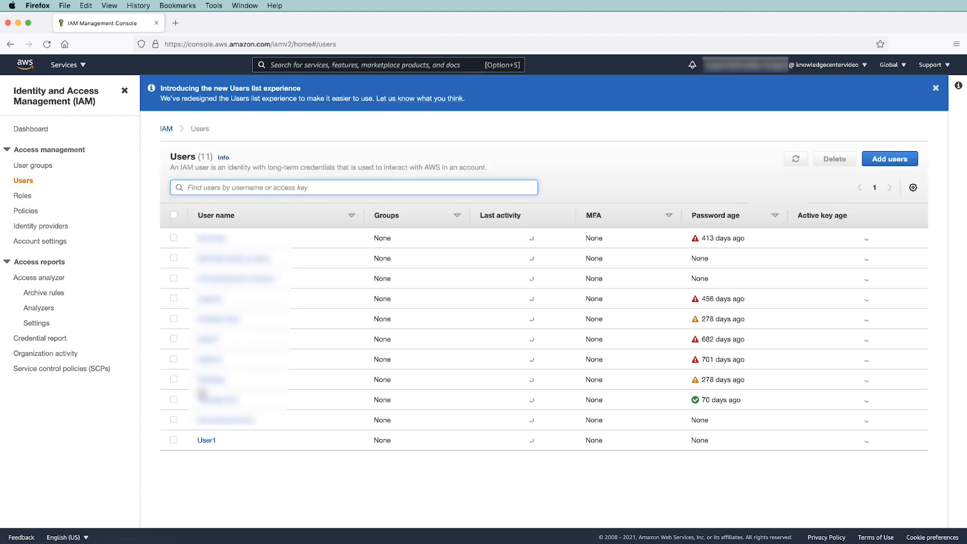
{"action": "left_click", "coordinate": [207, 440]}
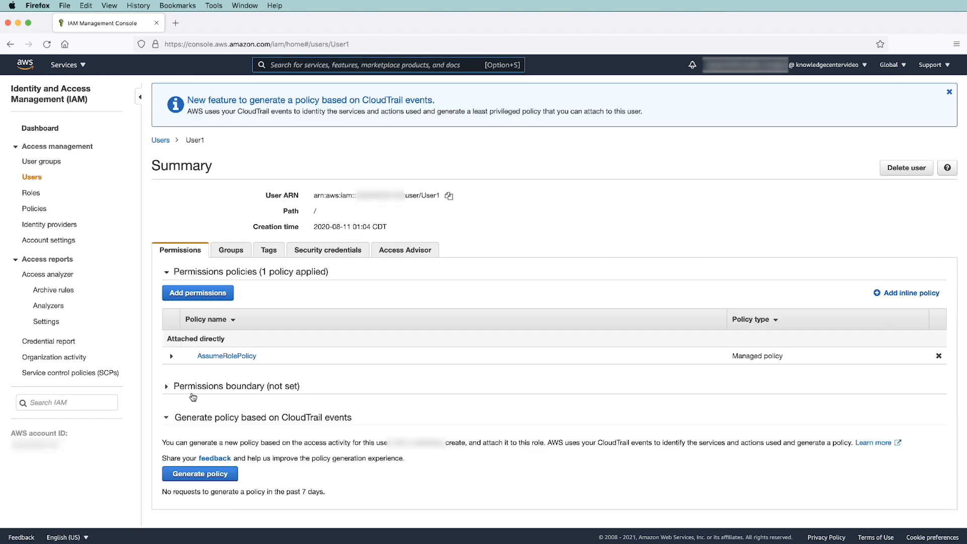
{"action": "left_click", "coordinate": [173, 356]}
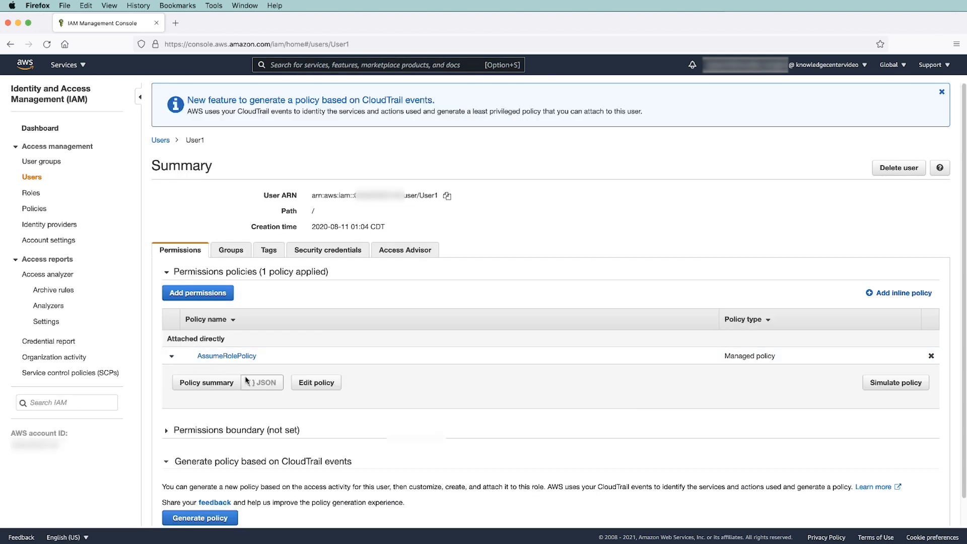
{"action": "left_click", "coordinate": [262, 382]}
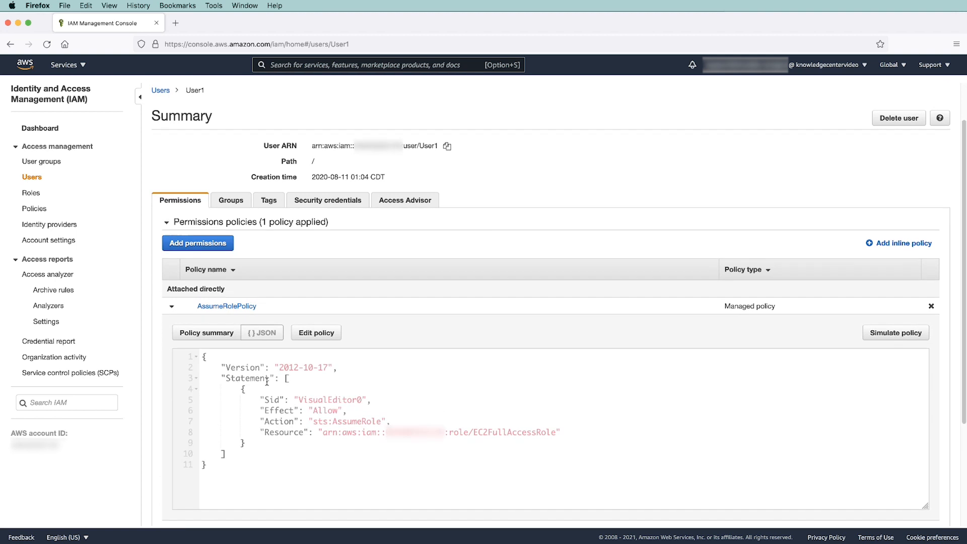
{"action": "scroll", "scroll_direction": "down", "scroll_amount": 3}
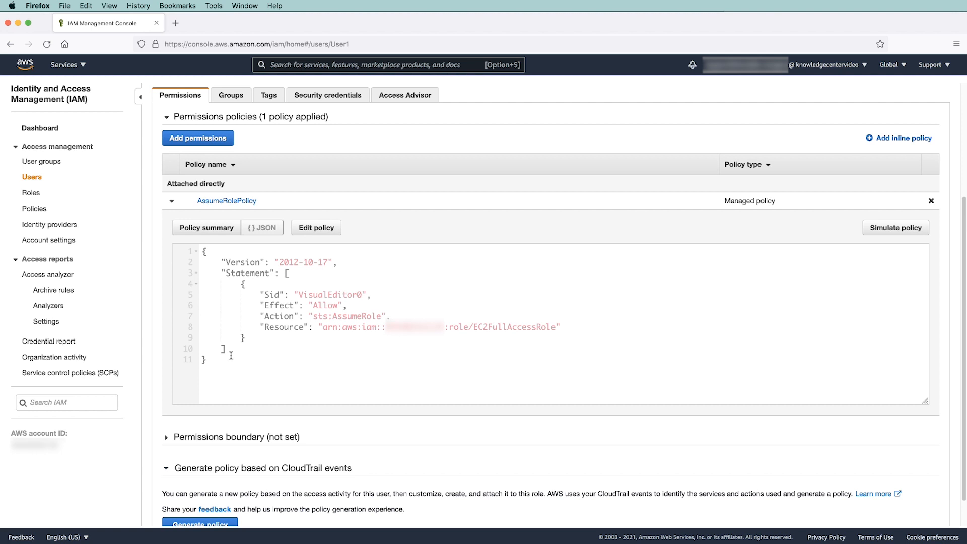
- Go to Roles, EC2FullAccessRole's Trust relationships, and start editing the trust policy
{"action": "left_click", "coordinate": [31, 194]}
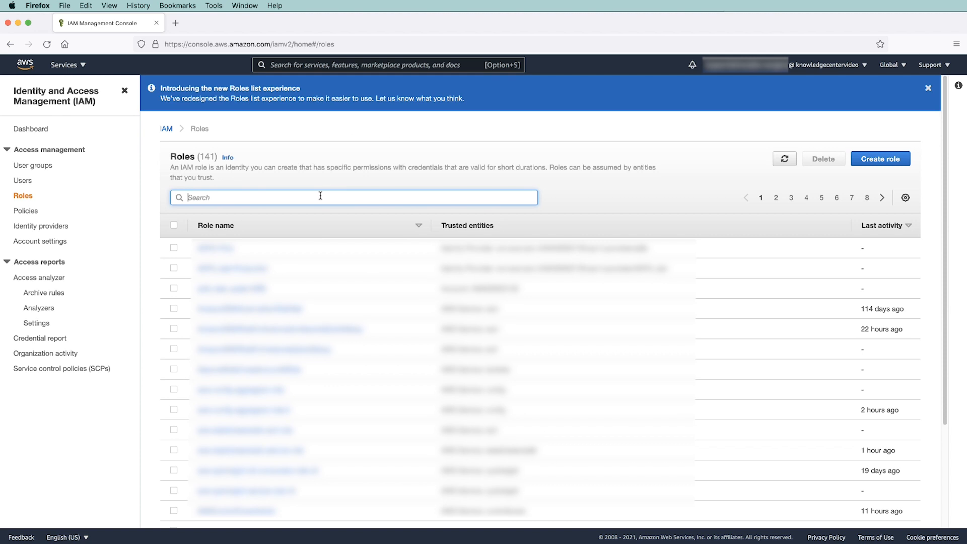
{"action": "left_click", "coordinate": [215, 248]}
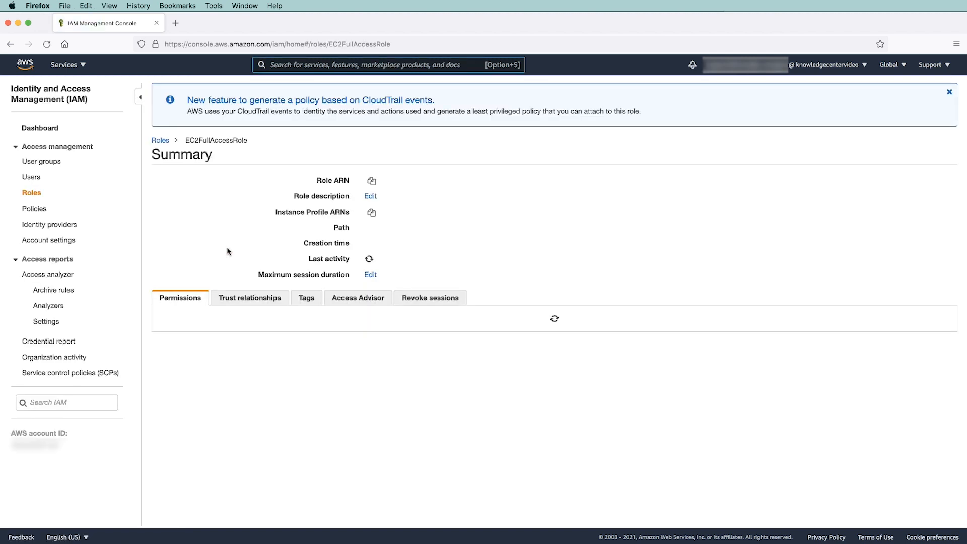
{"action": "left_click", "coordinate": [248, 297]}
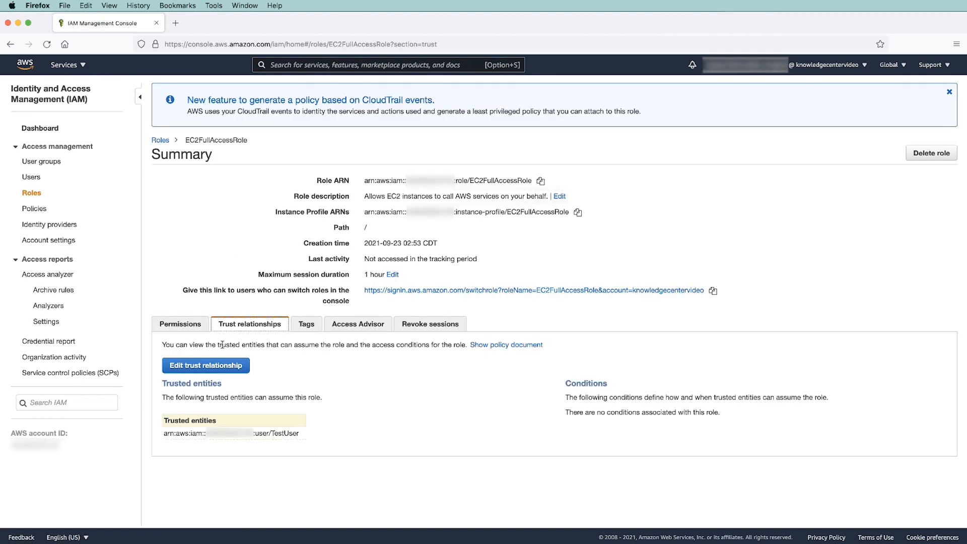
{"action": "left_click", "coordinate": [206, 365]}
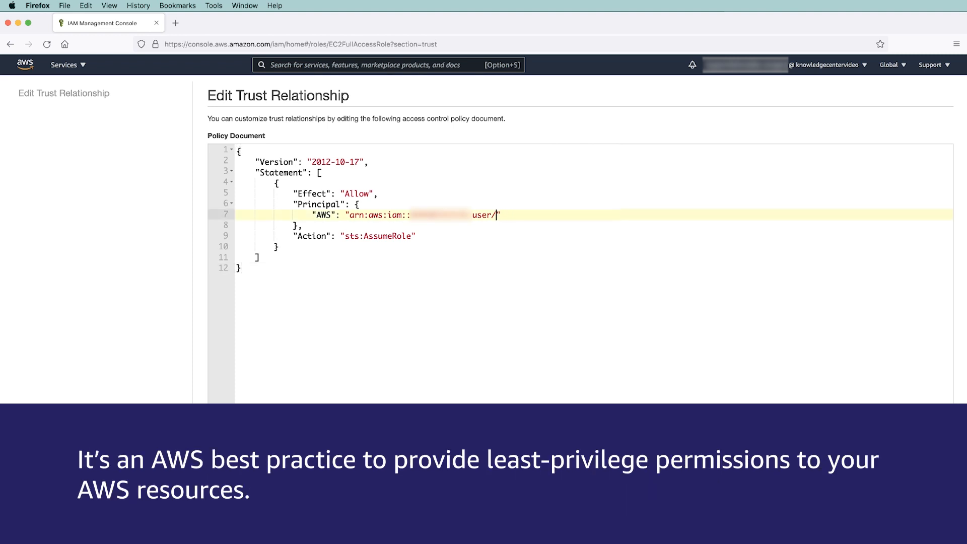
- Replace TestUser with user1 in the trusted principal ARN and update the trust policy
{"action": "type", "text": "user1"}
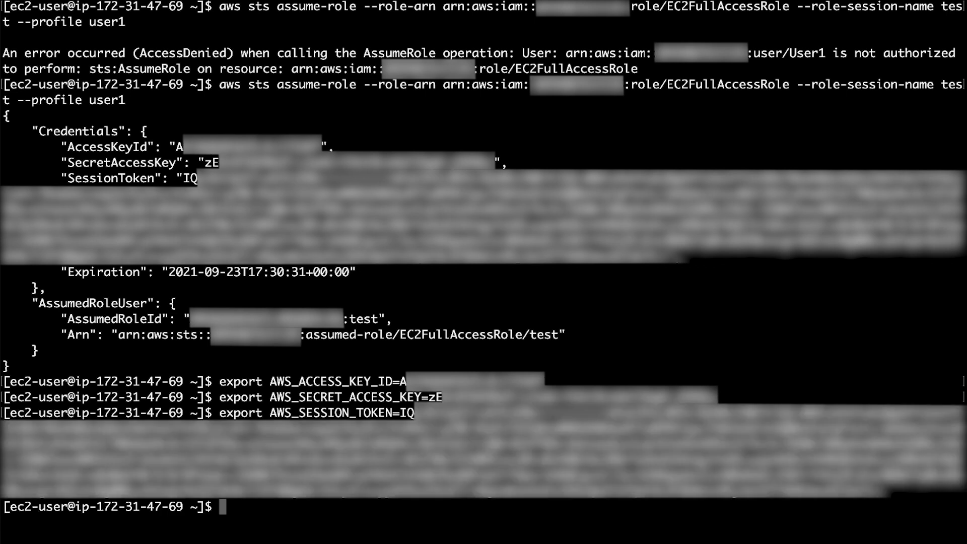
- Run 'aws sts get-caller-identity' to confirm the assumed EC2FullAccessRole session
{"action": "type", "text": "aws sts get-caller-identity"}
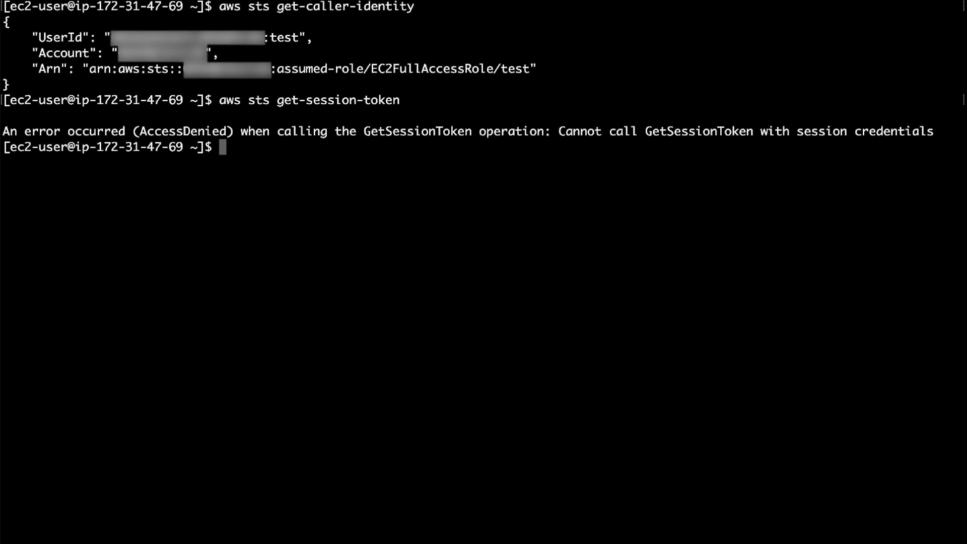
- Run 'aws sts get-session-token --profile user1', then the associate-iam-instance-profile call
{"action": "type", "text": "aws sts get-session-token --profile user1"}
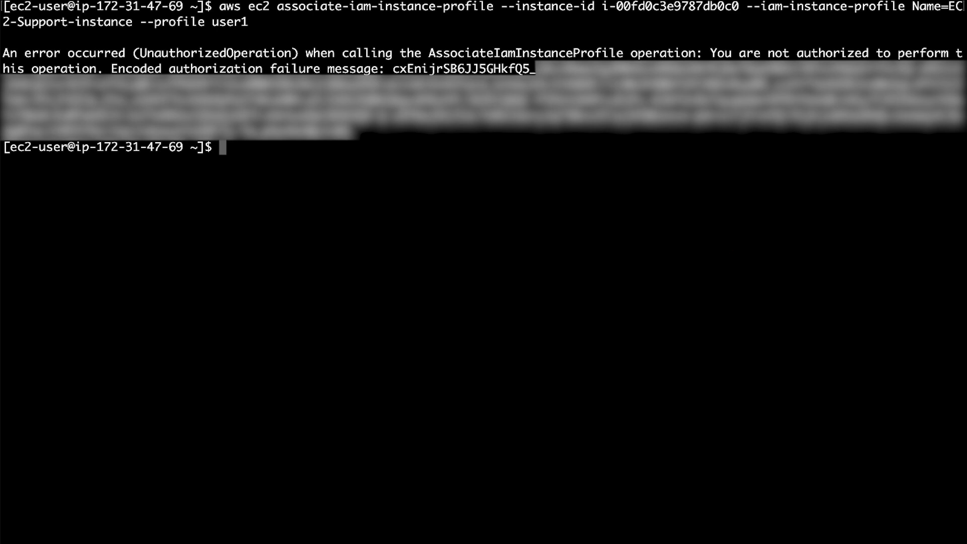
- Decode the encoded failure message with 'aws sts decode-authorization-message'
{"action": "type", "text": "aws sts decode-authorization-message --encoded-message cxEnijrSB6JJ5GHkfQ5_"}
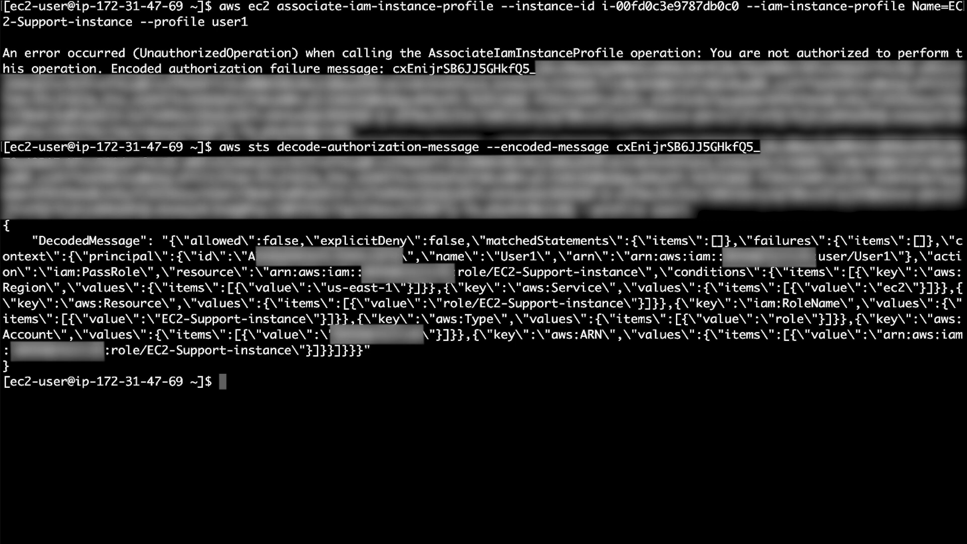
{"action": "double_click", "coordinate": [362, 241]}
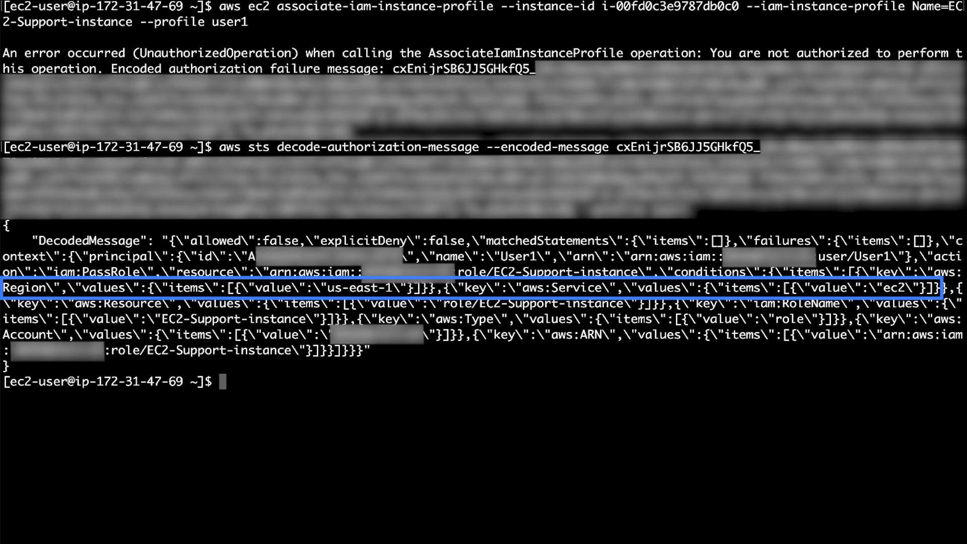
{"action": "left_click", "coordinate": [432, 287]}
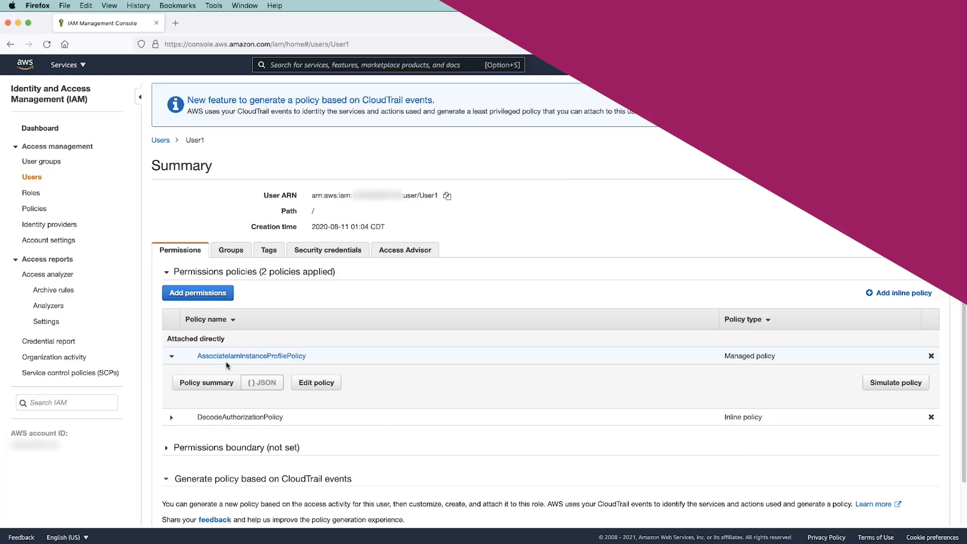
- Review AssociateIamInstanceProfilePolicy on User1, then retry associate-iam-instance-profile so EC2-Support-instance associates
{"action": "left_click", "coordinate": [315, 382]}
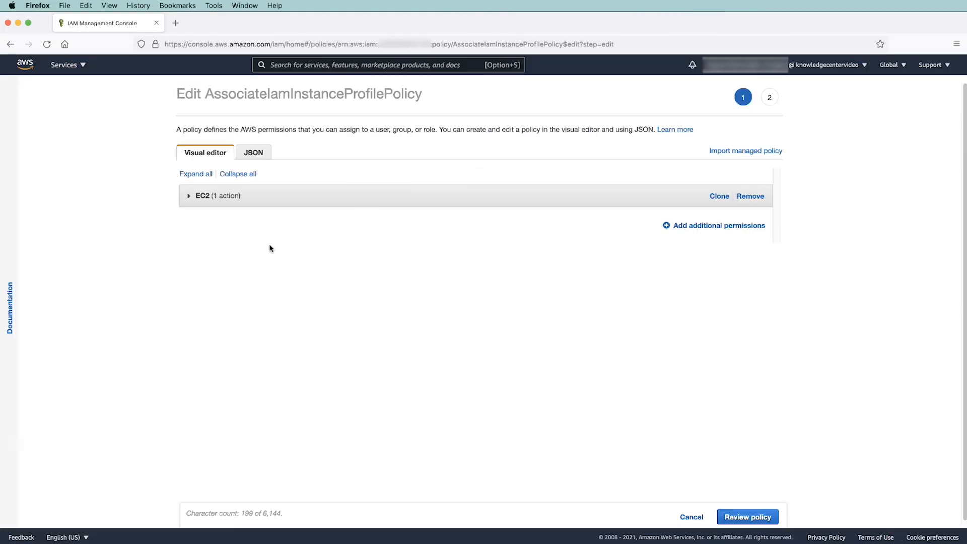
{"action": "left_click", "coordinate": [713, 225]}
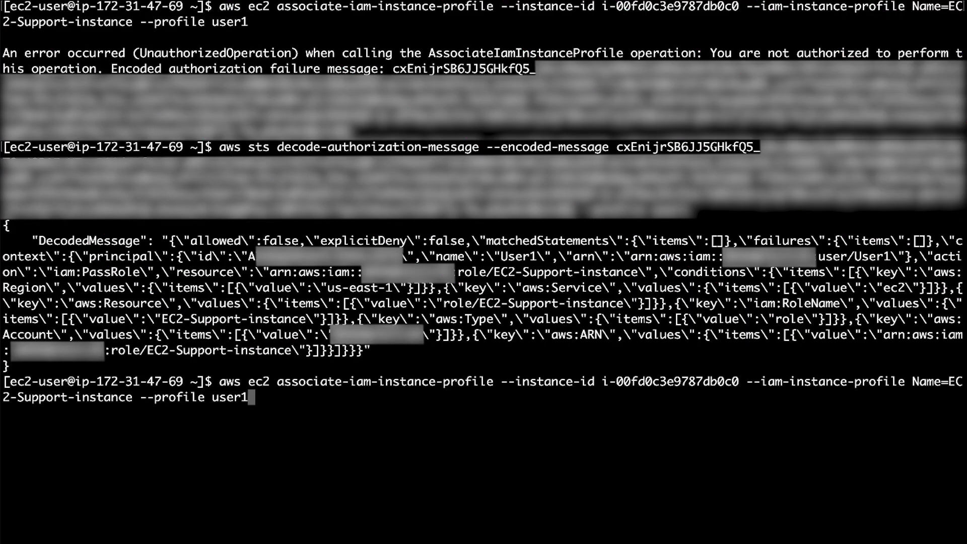
{"action": "key", "text": "Enter"}
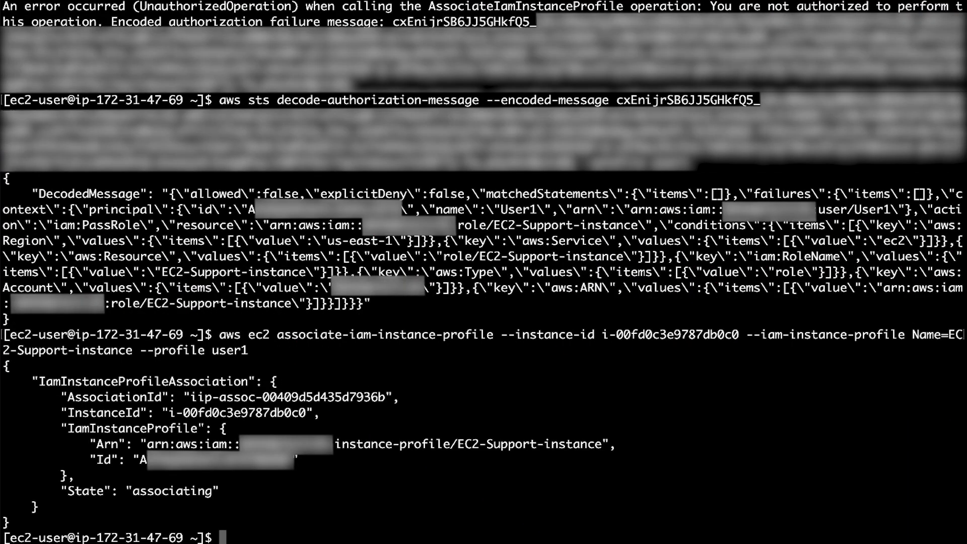